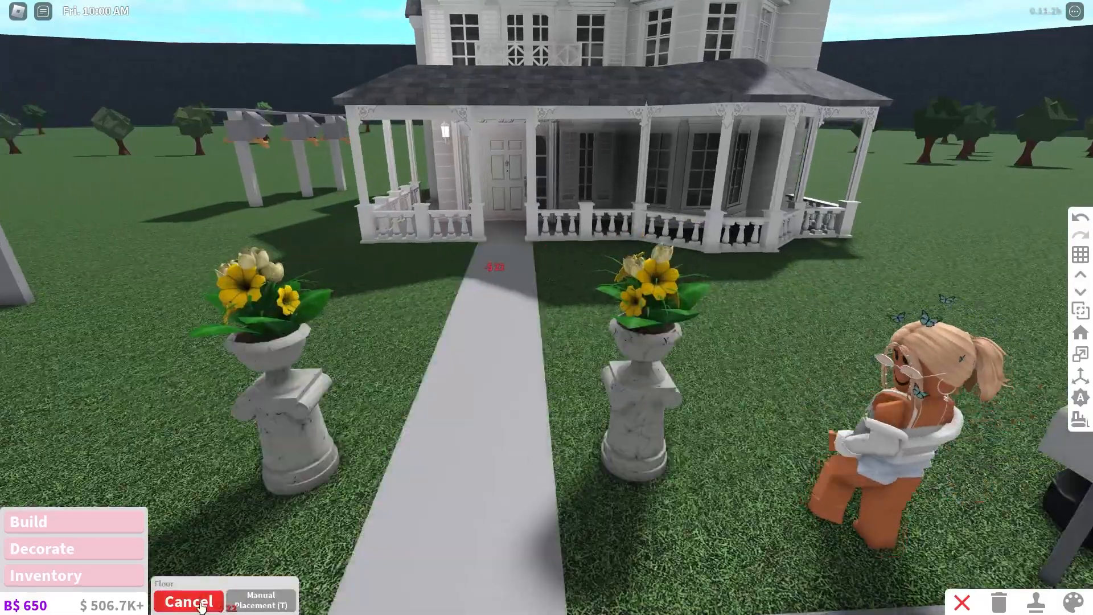
- Cancel the floor placement to leave build placement mode
left_click(188, 601)
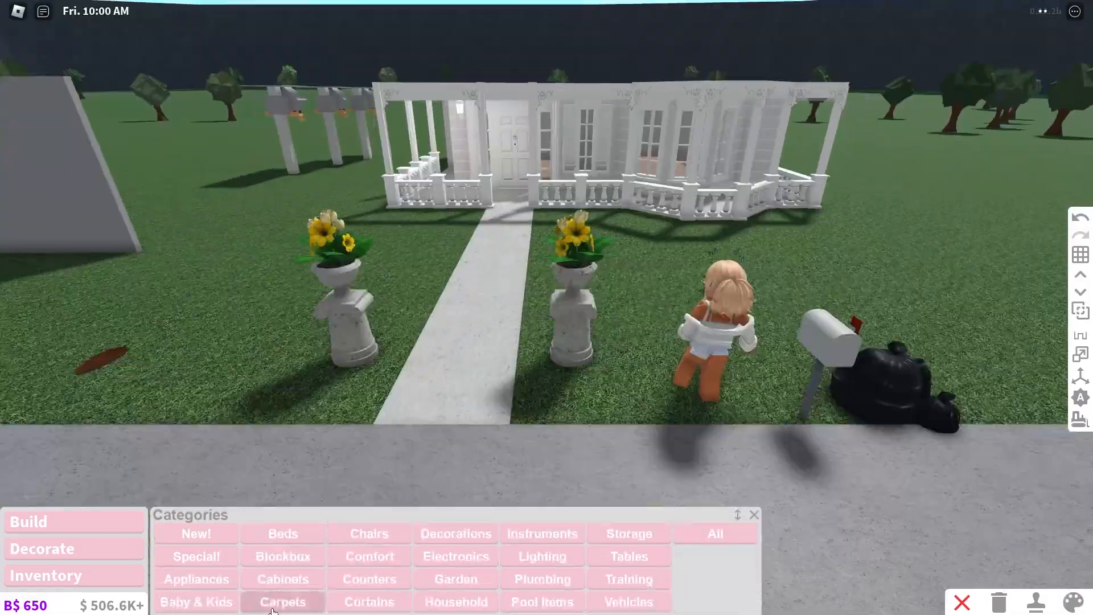
- Browse the Storage category for shelf items to fit under the staircase
left_click(283, 602)
type("bo")
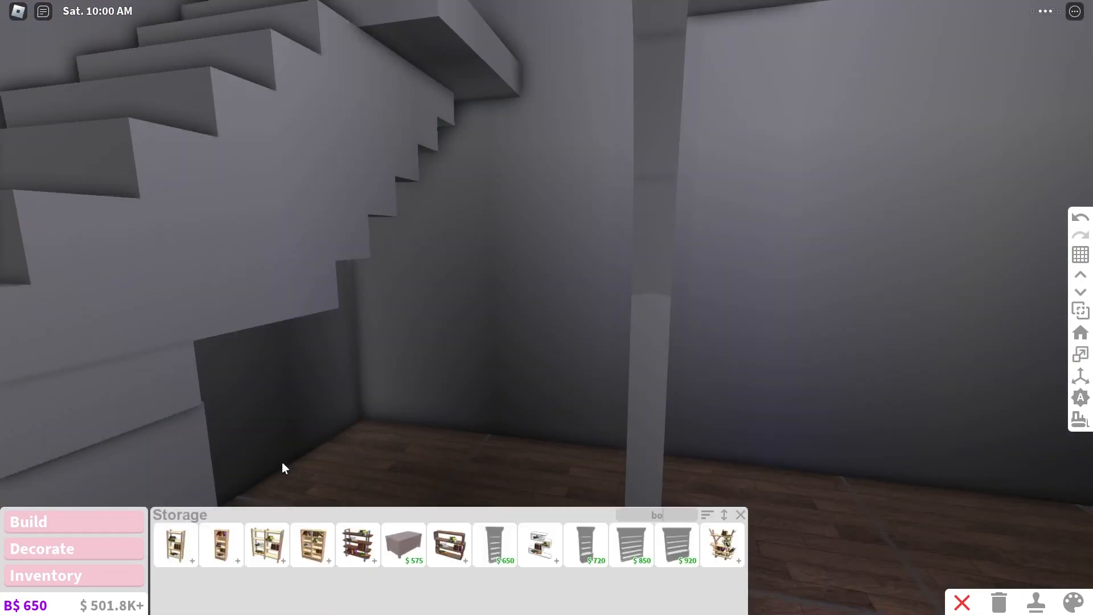
left_click(312, 544)
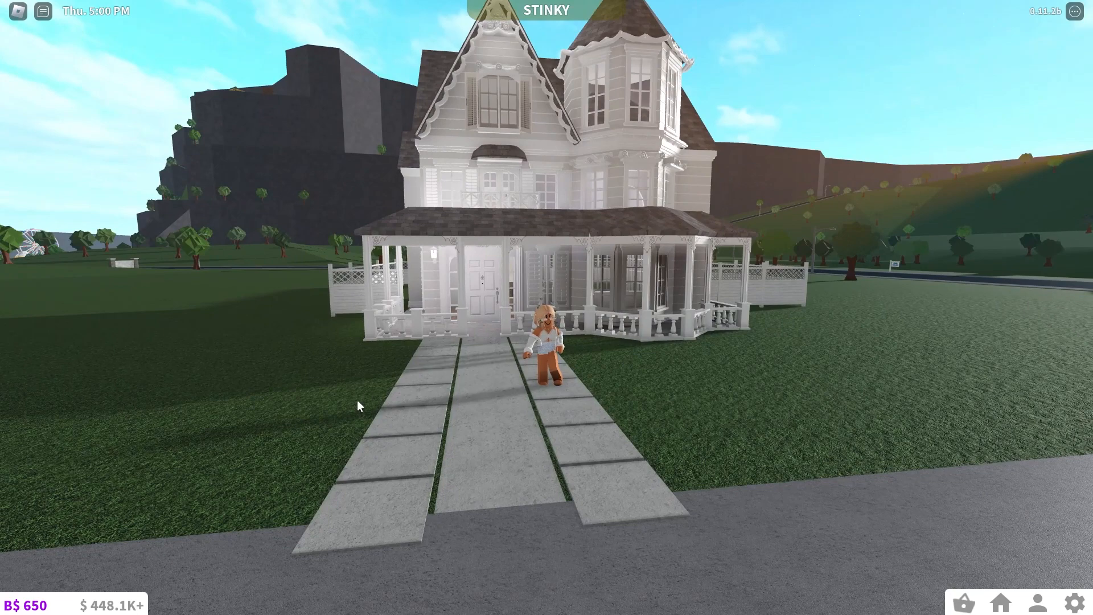
mouse_move(659, 331)
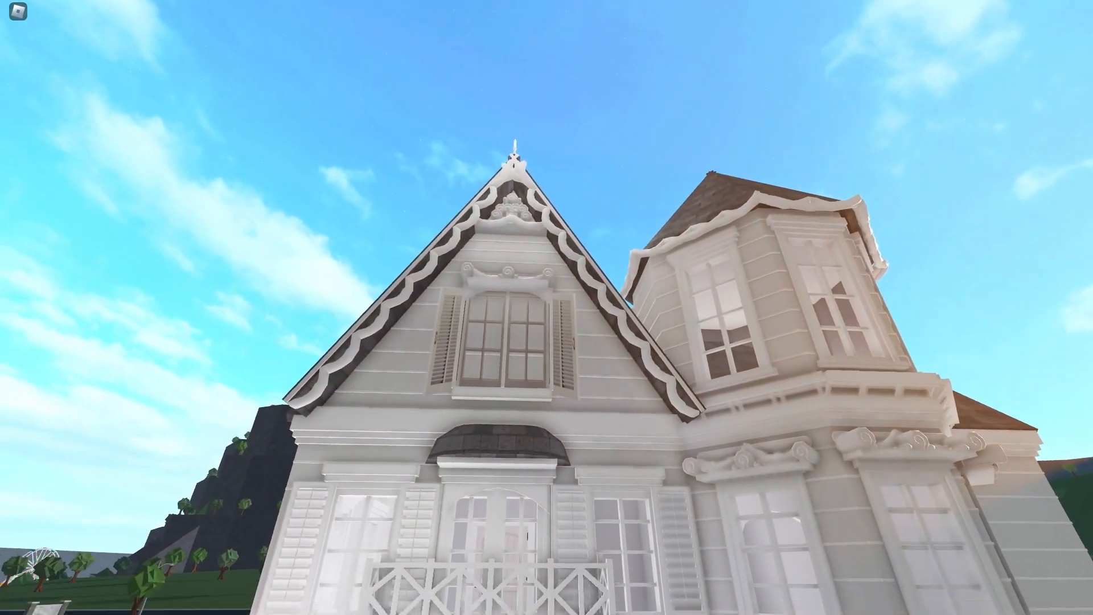
scroll("down", 3)
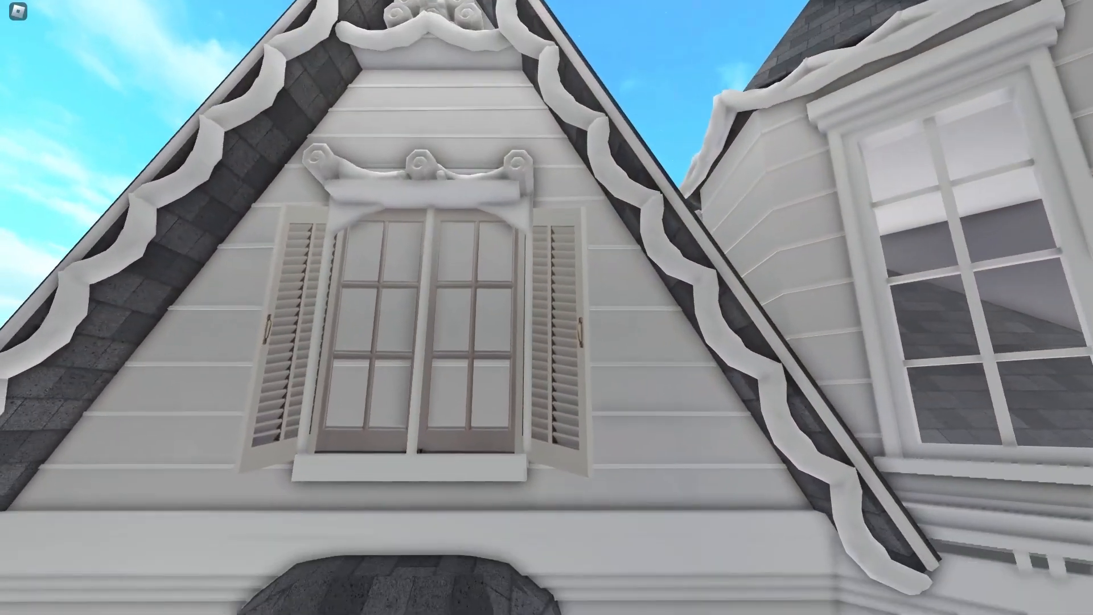
scroll("down", 3)
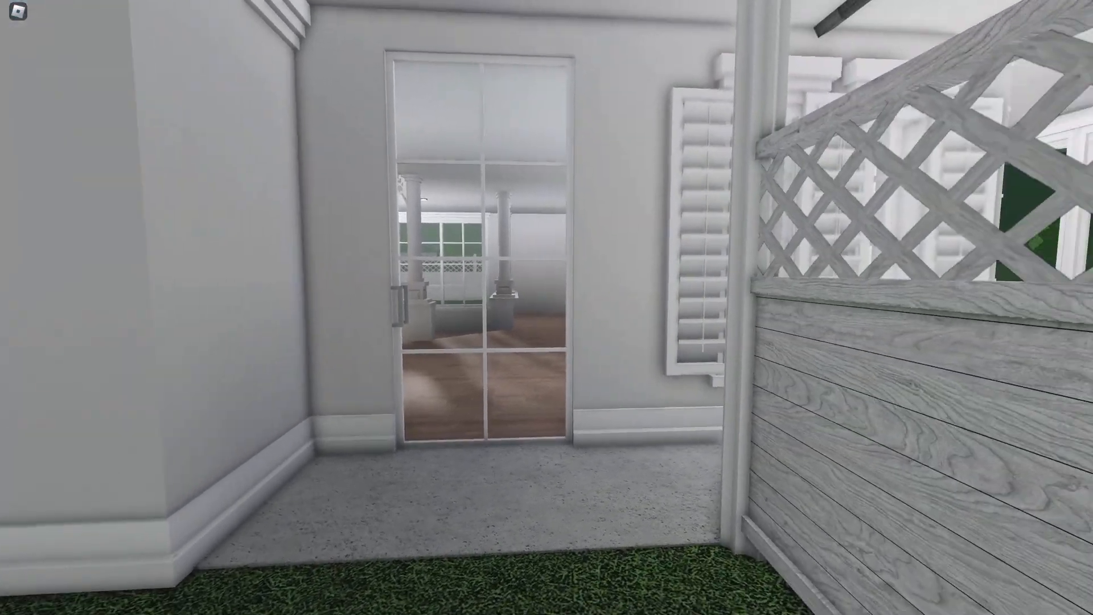
mouse_move(547, 307)
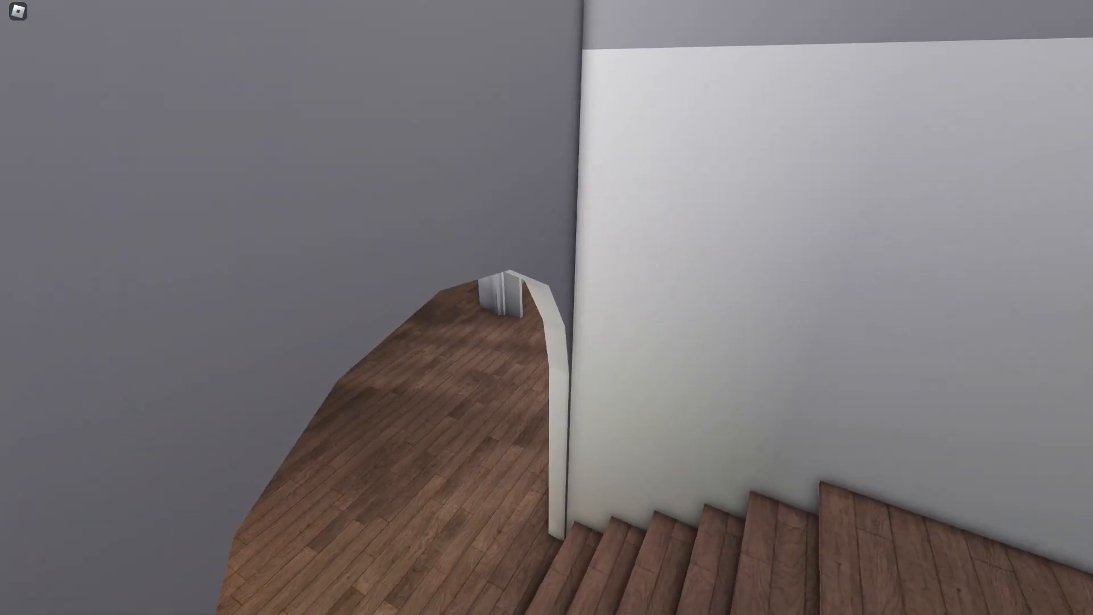
mouse_move(547, 308)
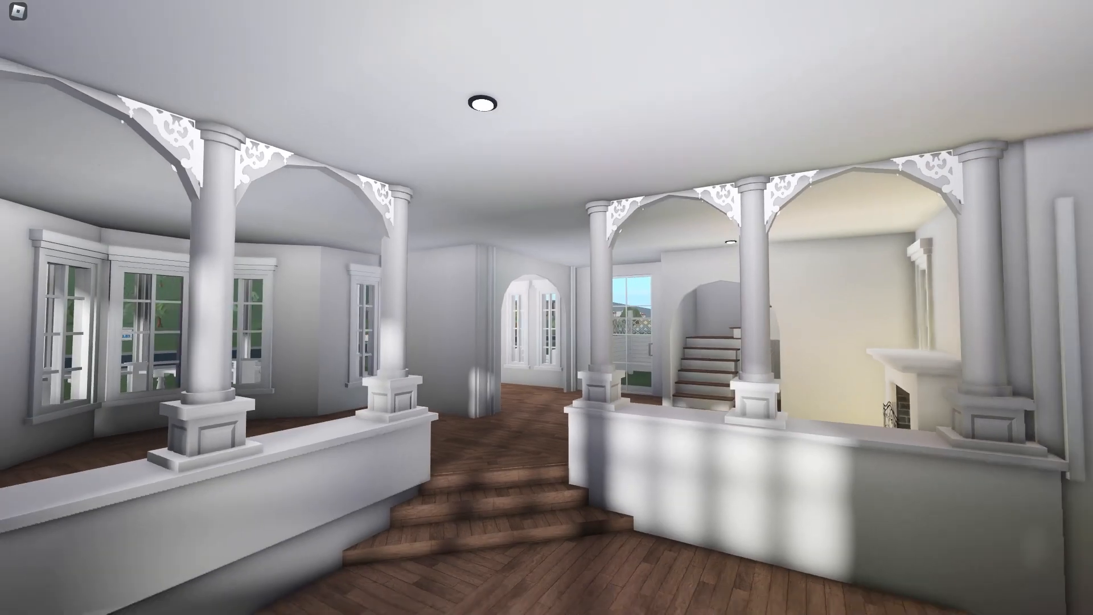